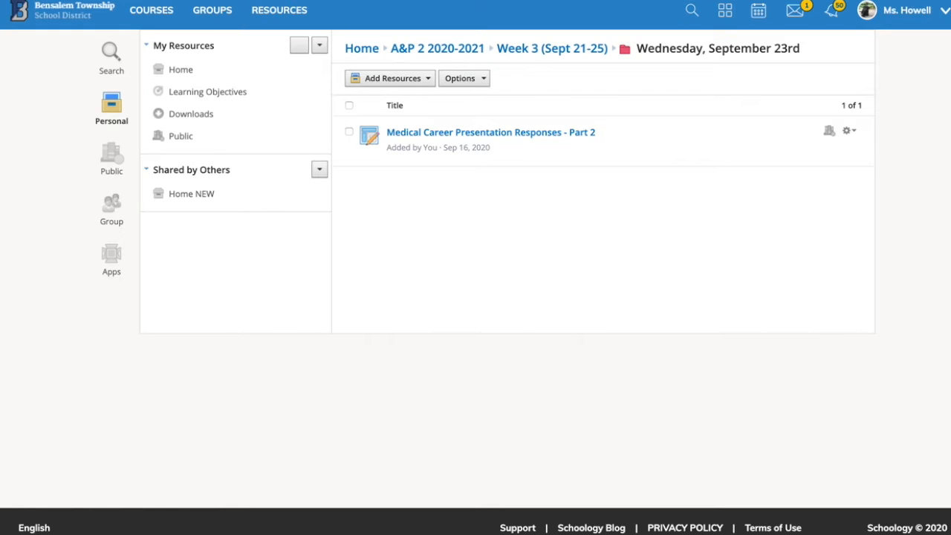
mouse_move(352, 225)
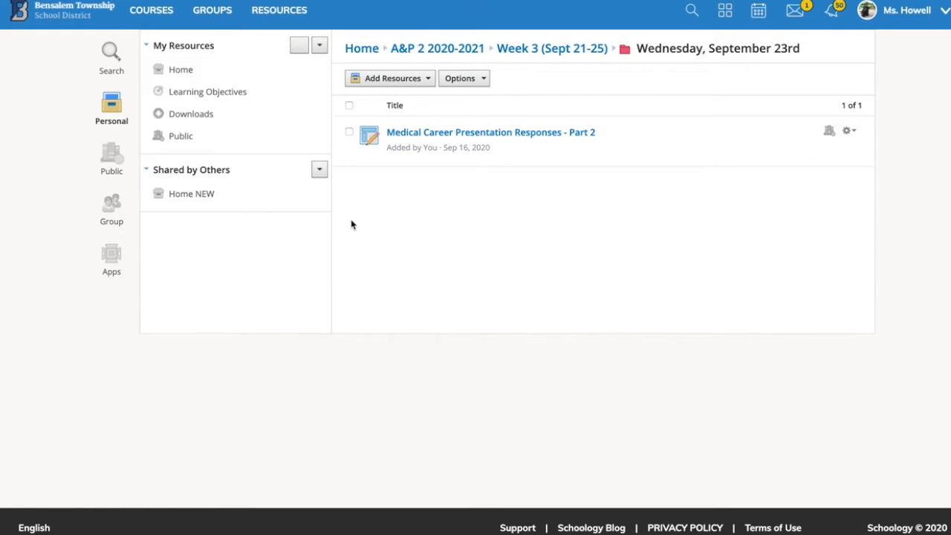
mouse_move(641, 310)
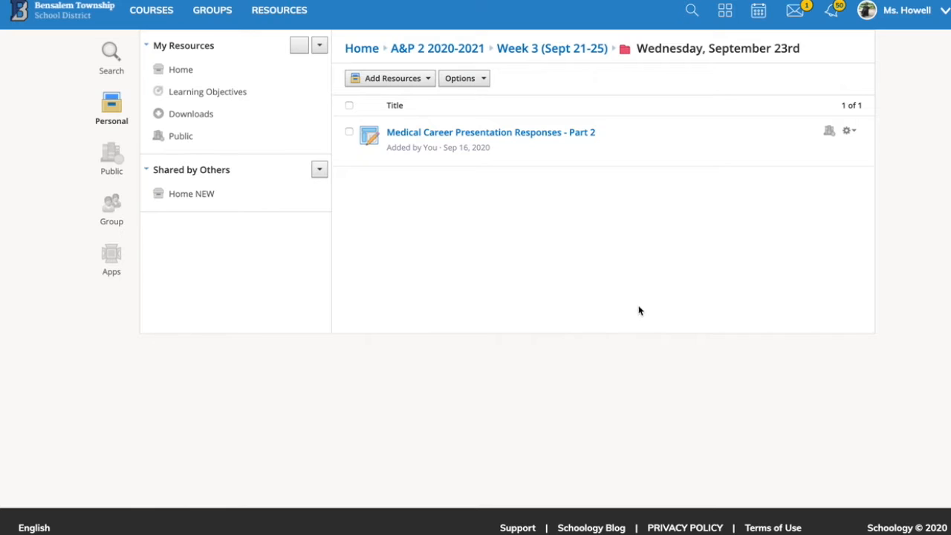
mouse_move(550, 136)
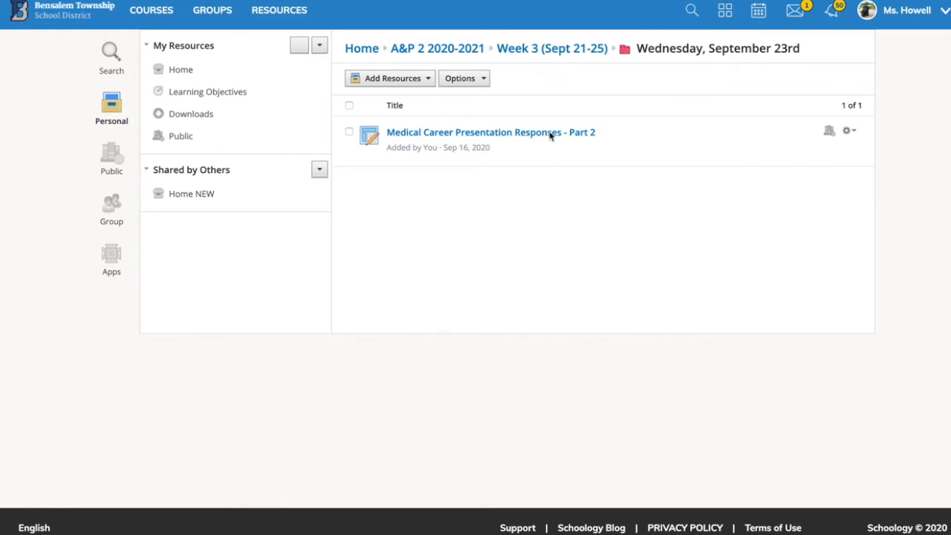
Open the Medical Career Presentation Responses - Part 2 preview and its linked Google Doc
left_click(490, 132)
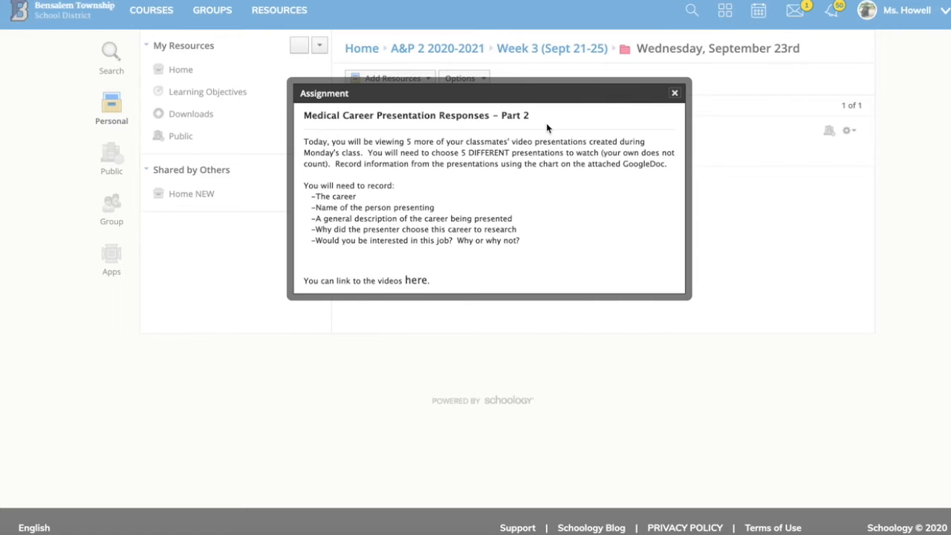
mouse_move(374, 168)
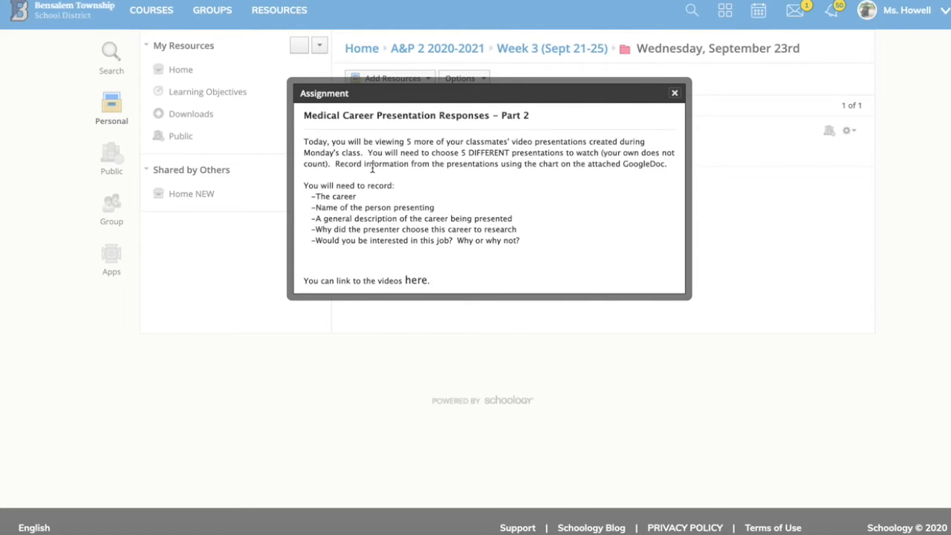
mouse_move(554, 208)
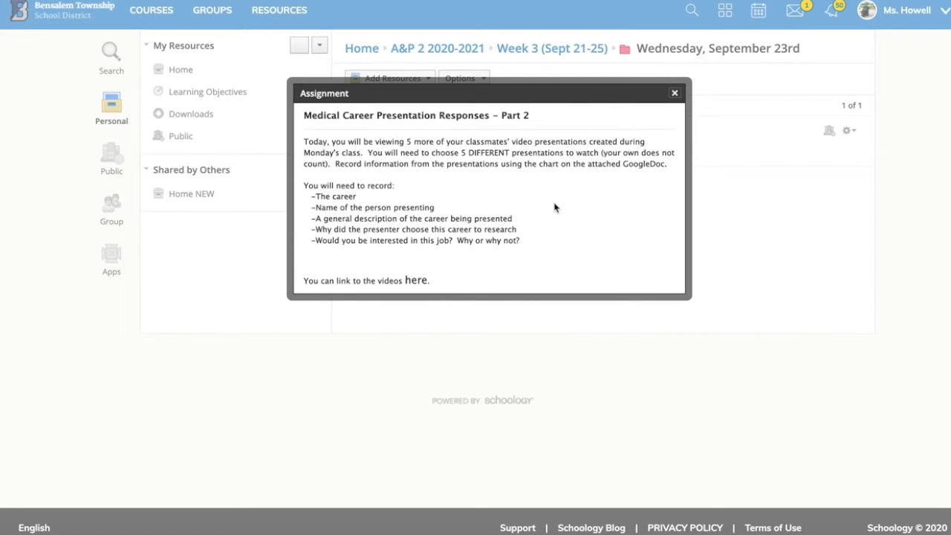
mouse_move(488, 278)
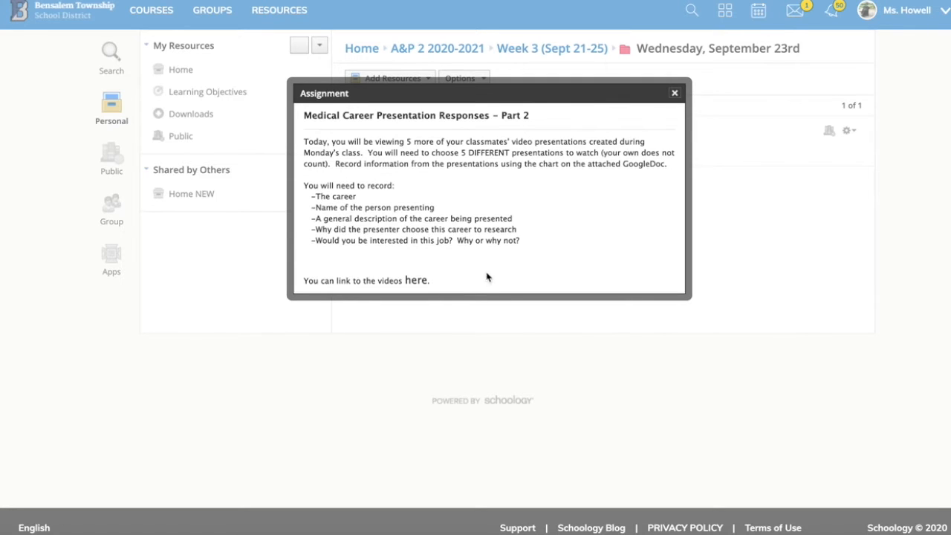
mouse_move(406, 272)
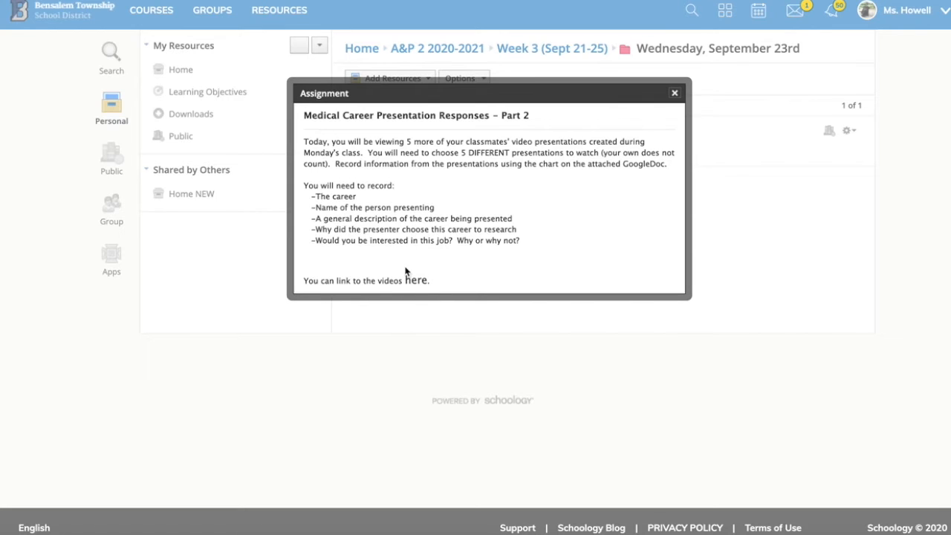
mouse_move(480, 297)
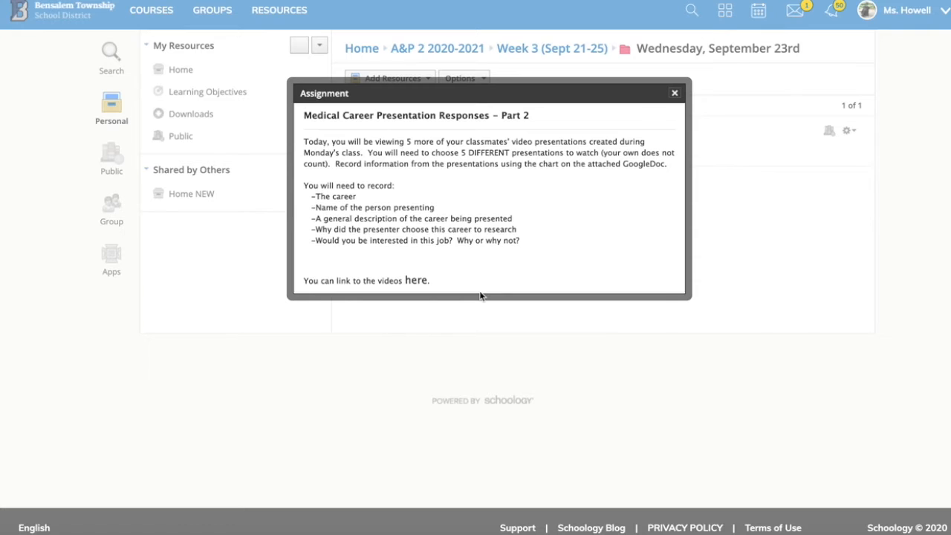
mouse_move(621, 164)
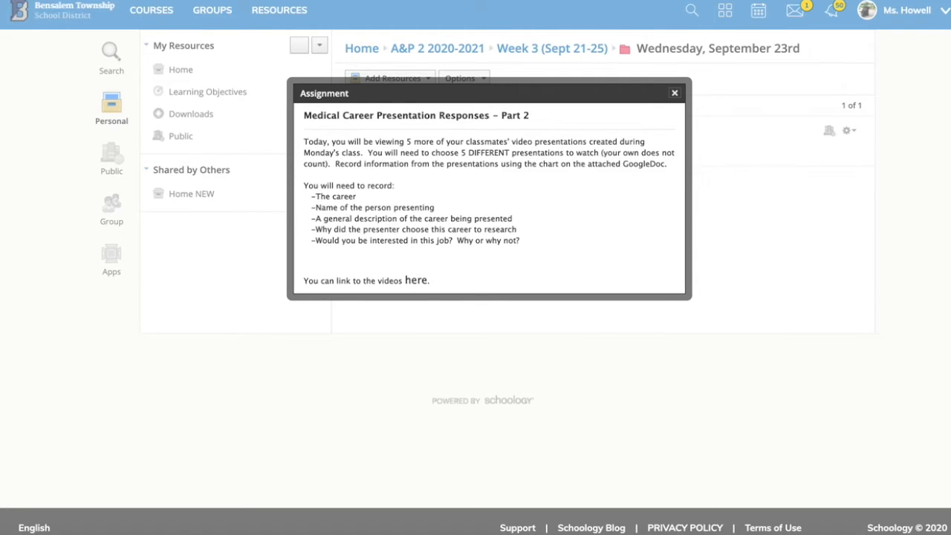
left_click(415, 280)
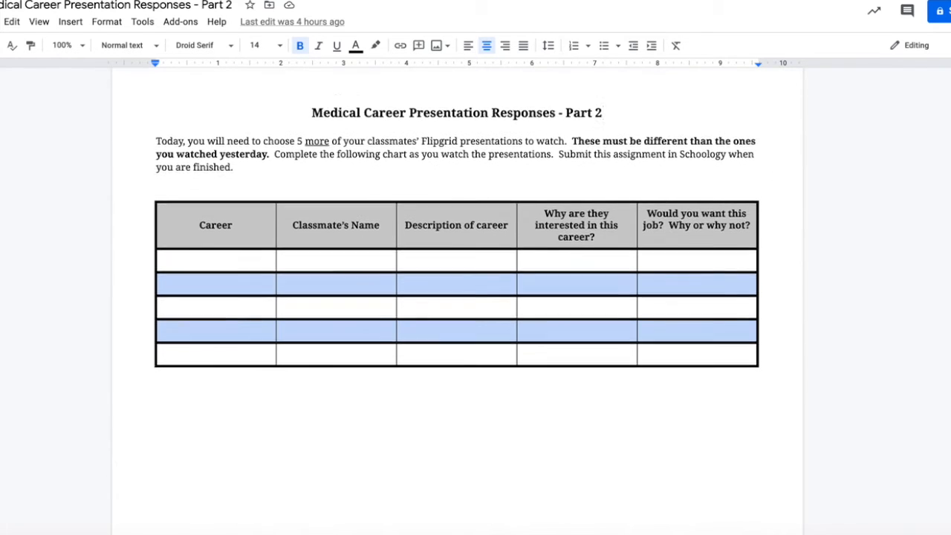
Scroll through the empty five-row career response chart in the Google Doc
scroll("down", 3)
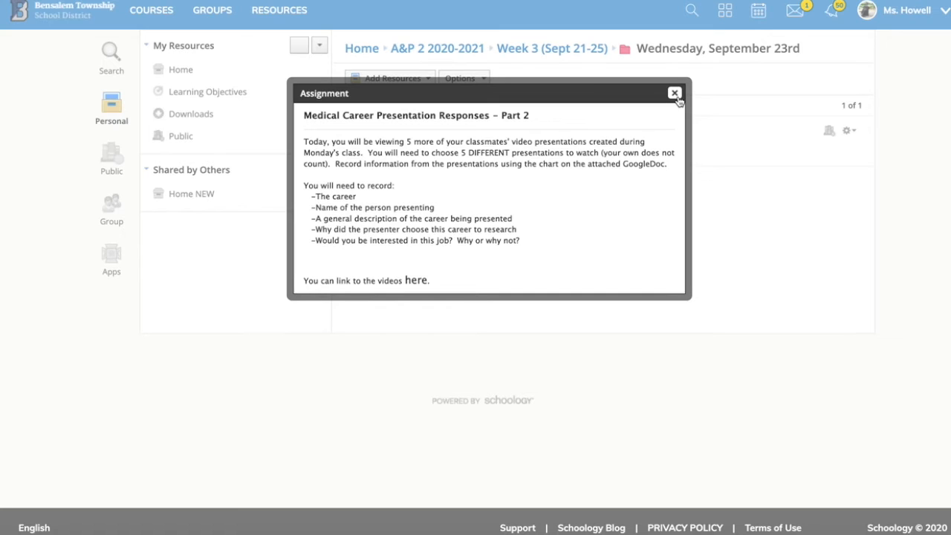
Close the Assignment popup to return to the Wednesday, September 23rd folder
left_click(674, 93)
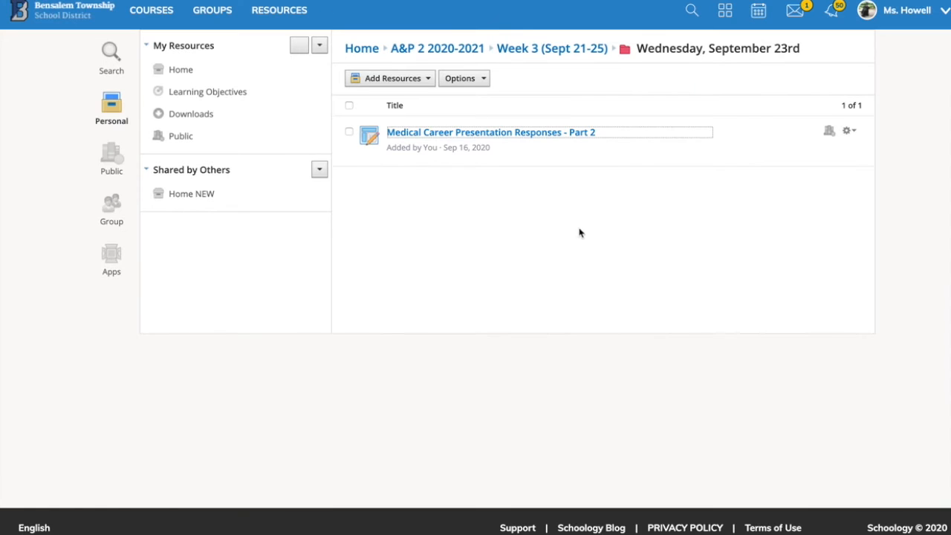
mouse_move(505, 228)
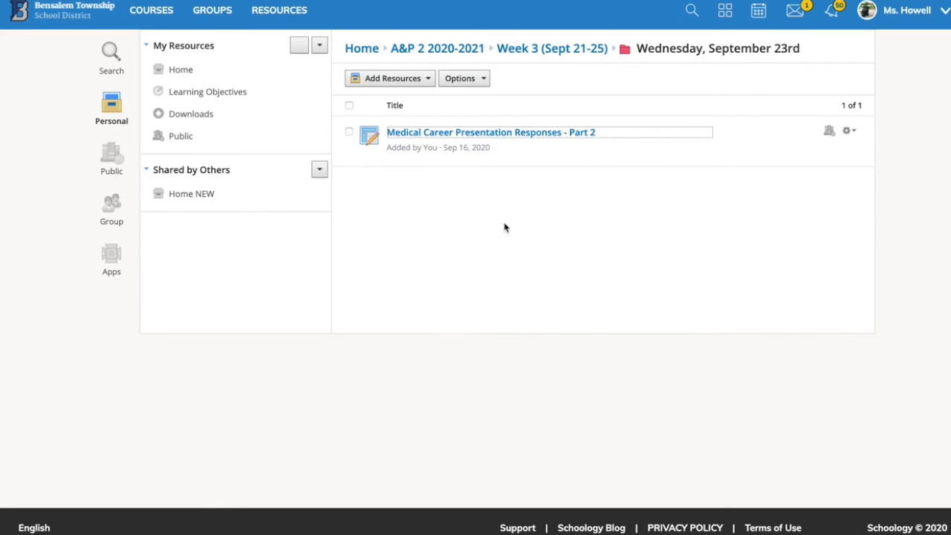
mouse_move(668, 223)
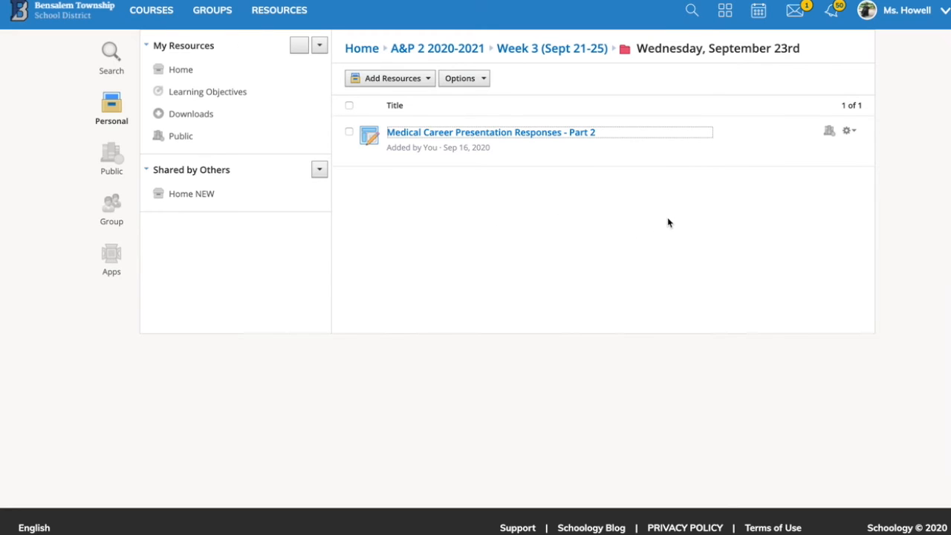
mouse_move(675, 223)
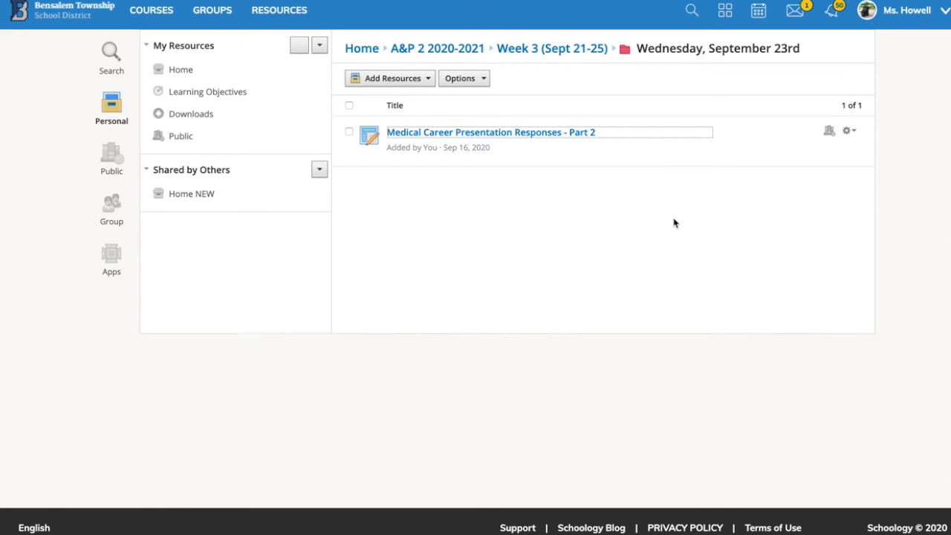
mouse_move(765, 191)
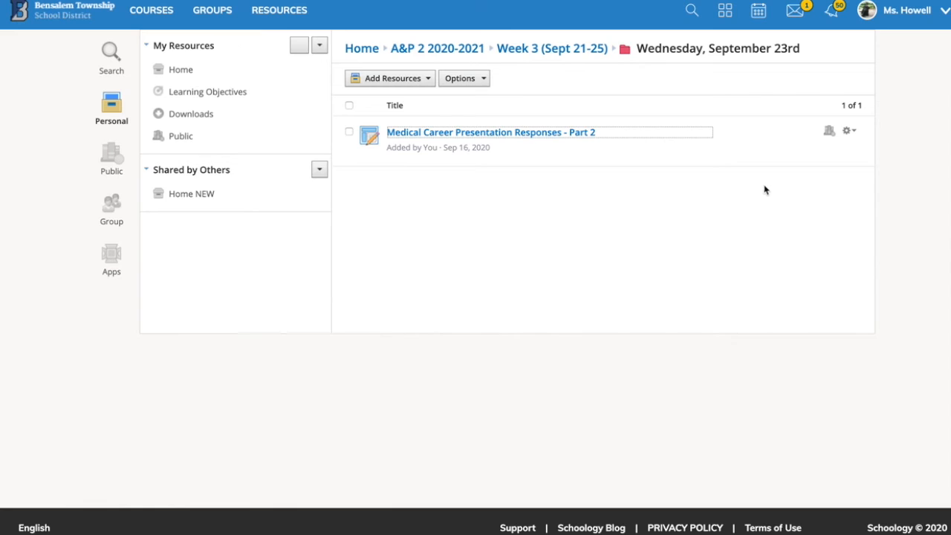
mouse_move(826, 181)
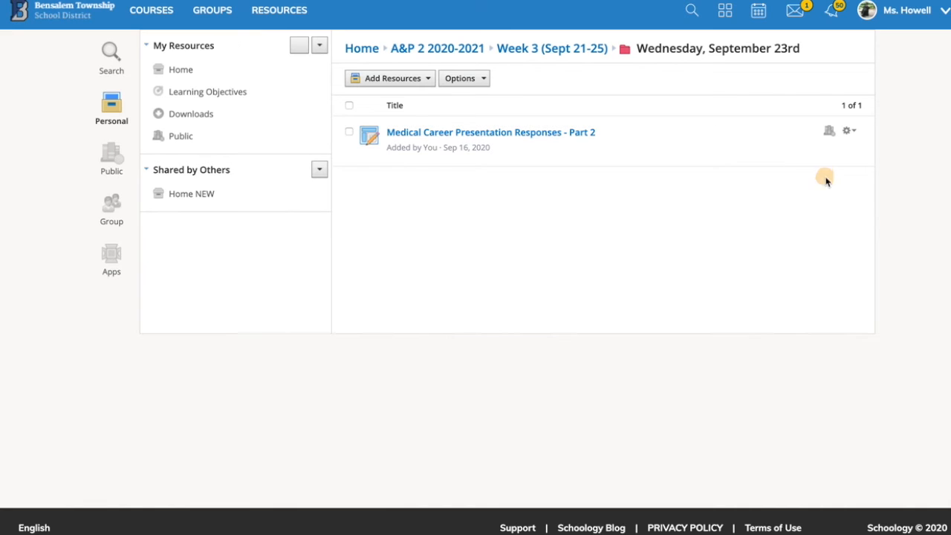
mouse_move(710, 117)
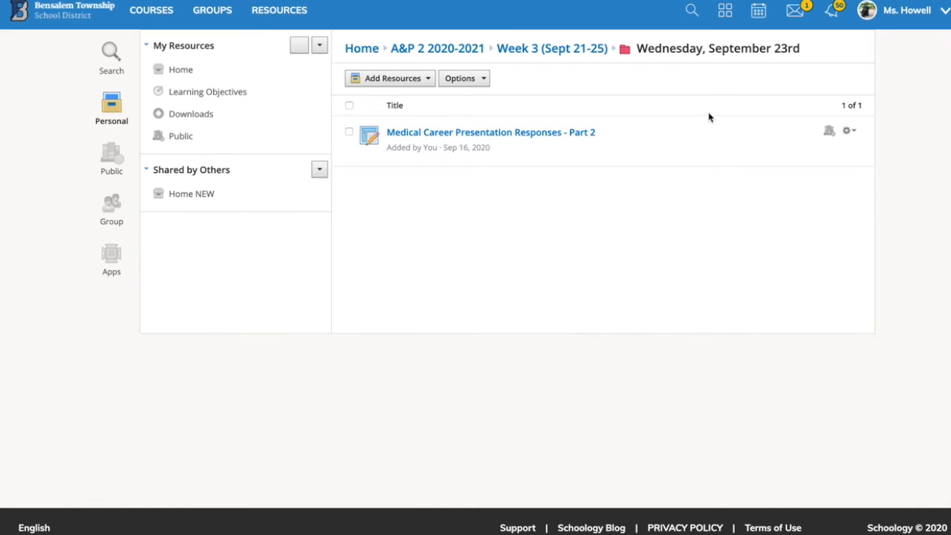